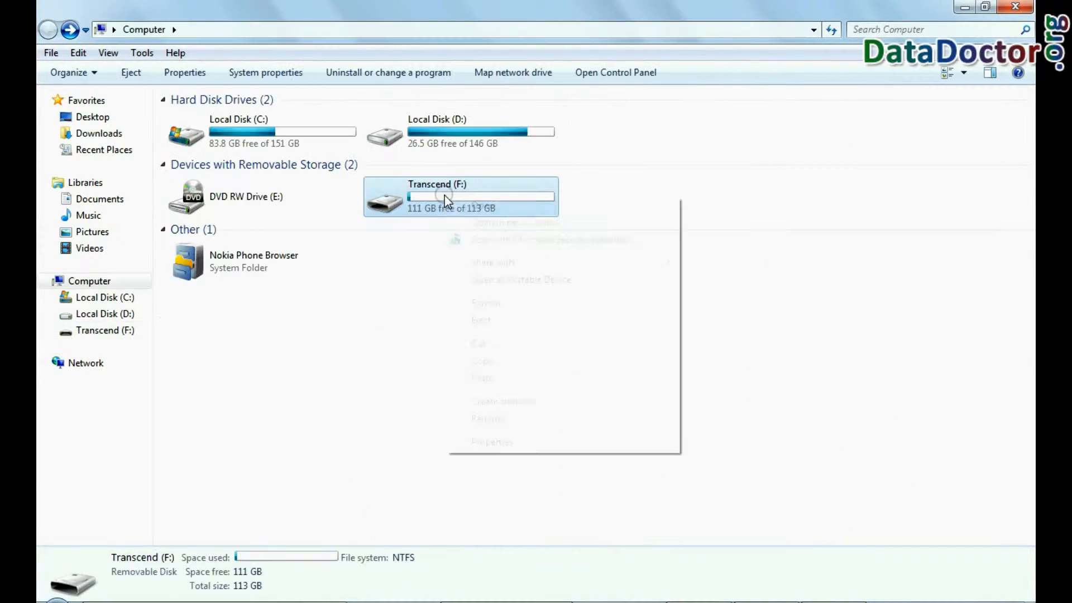
- Start a quick NTFS format of the Transcend (F:) drive from Explorer
click(486, 303)
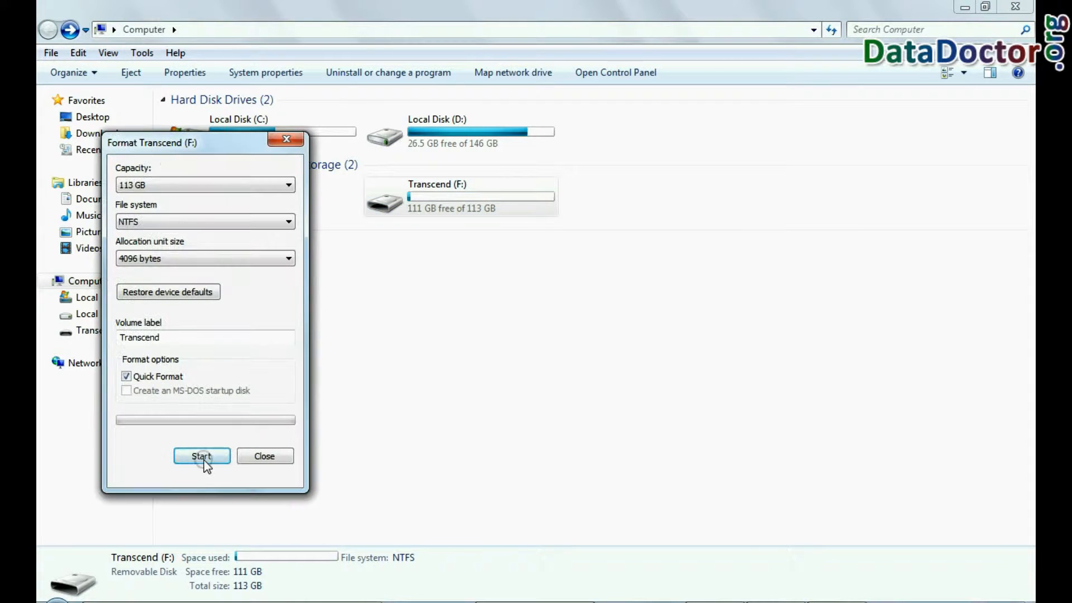
click(201, 455)
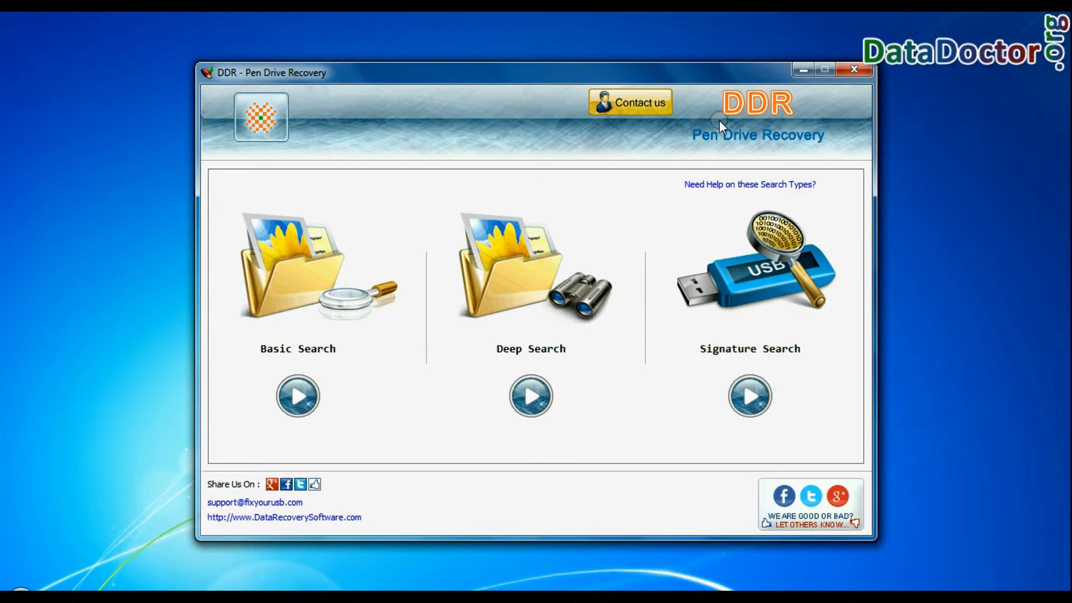
mouse_move(827, 147)
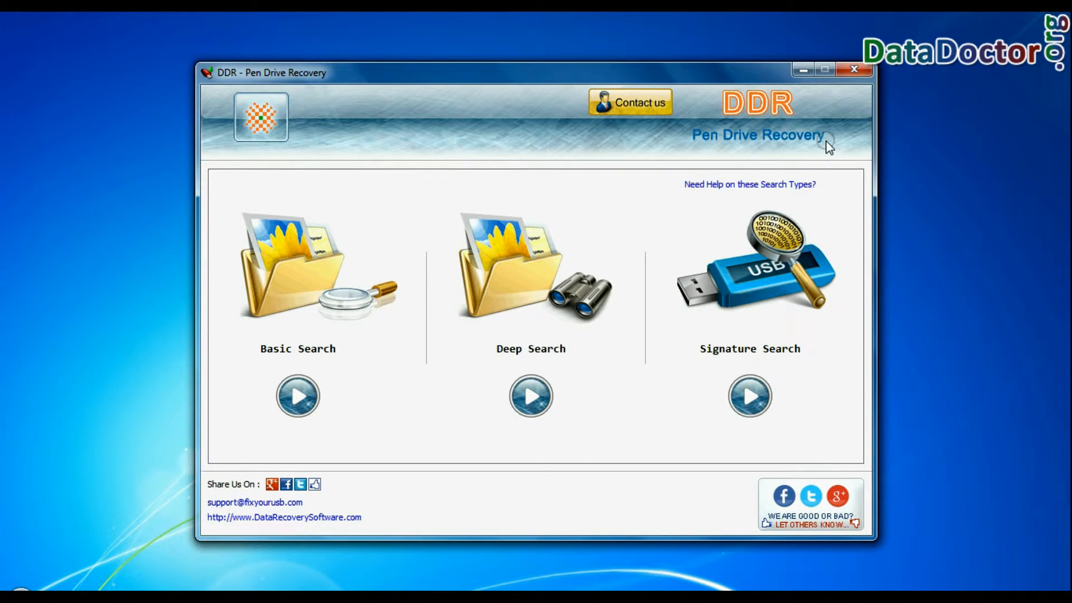
mouse_move(398, 338)
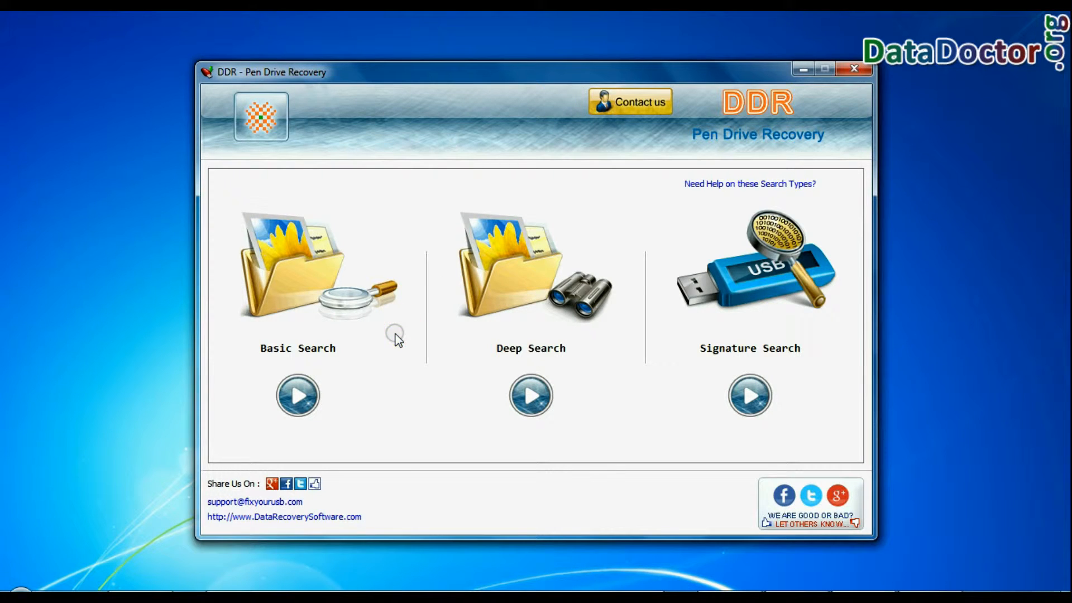
mouse_move(570, 362)
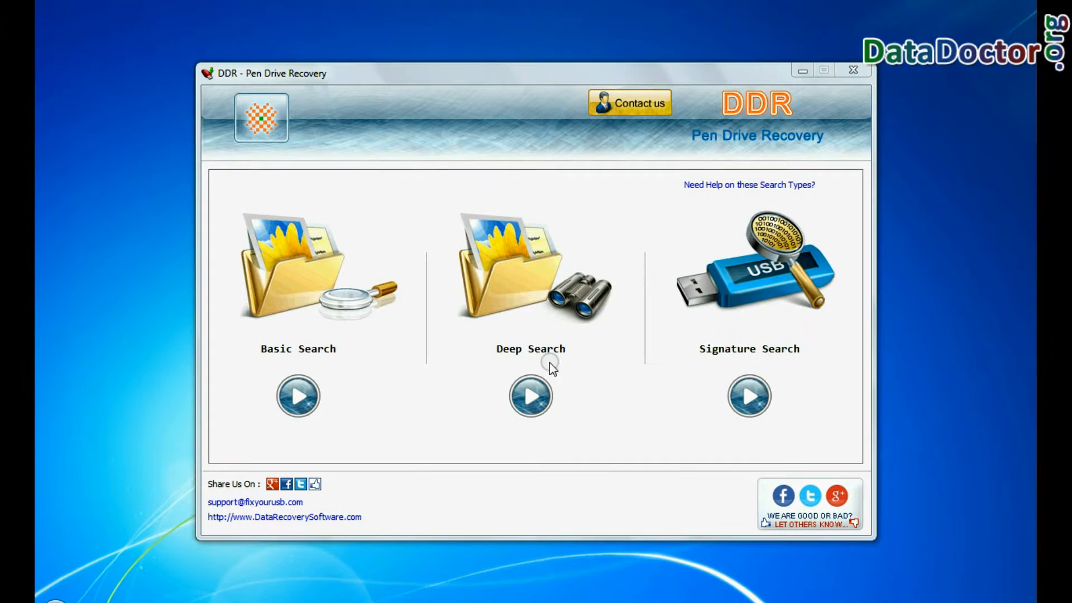
- Run a Deep Search on Partition 1 of the Transcend removable disk as NTFS
click(530, 396)
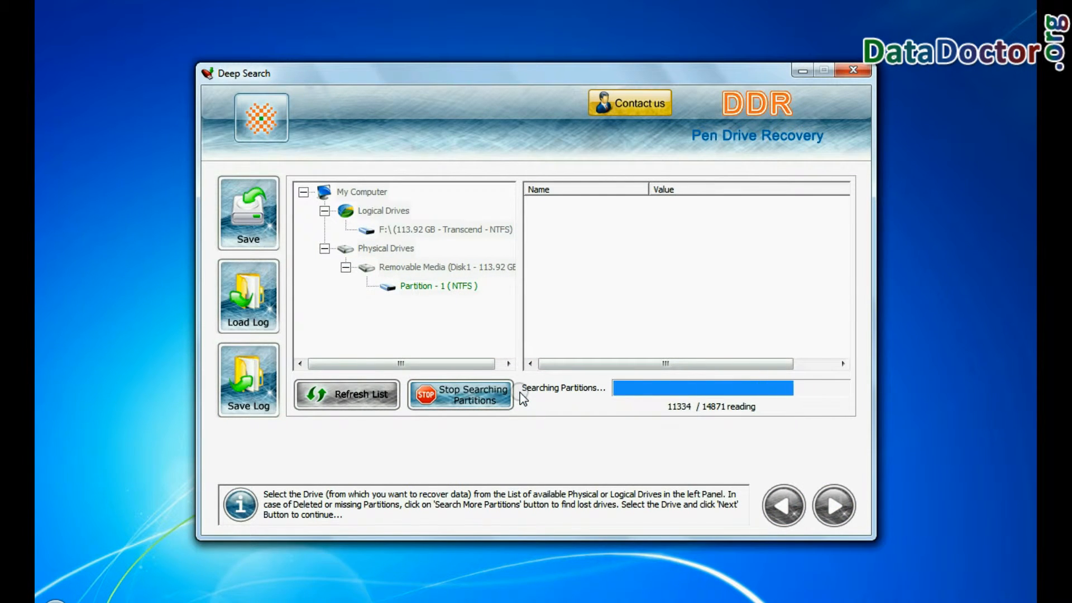
click(445, 267)
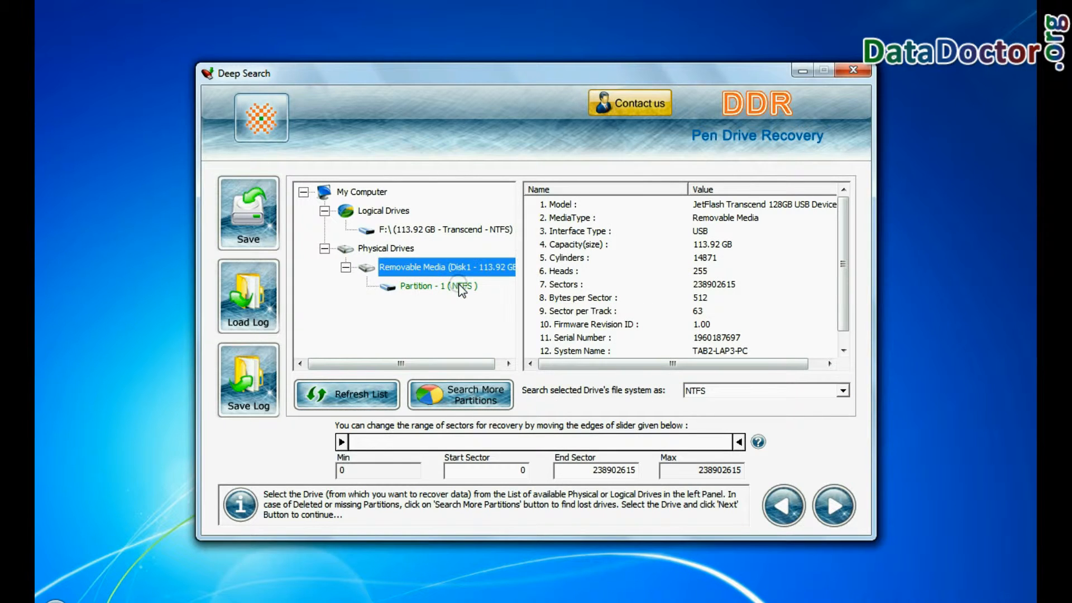
click(437, 286)
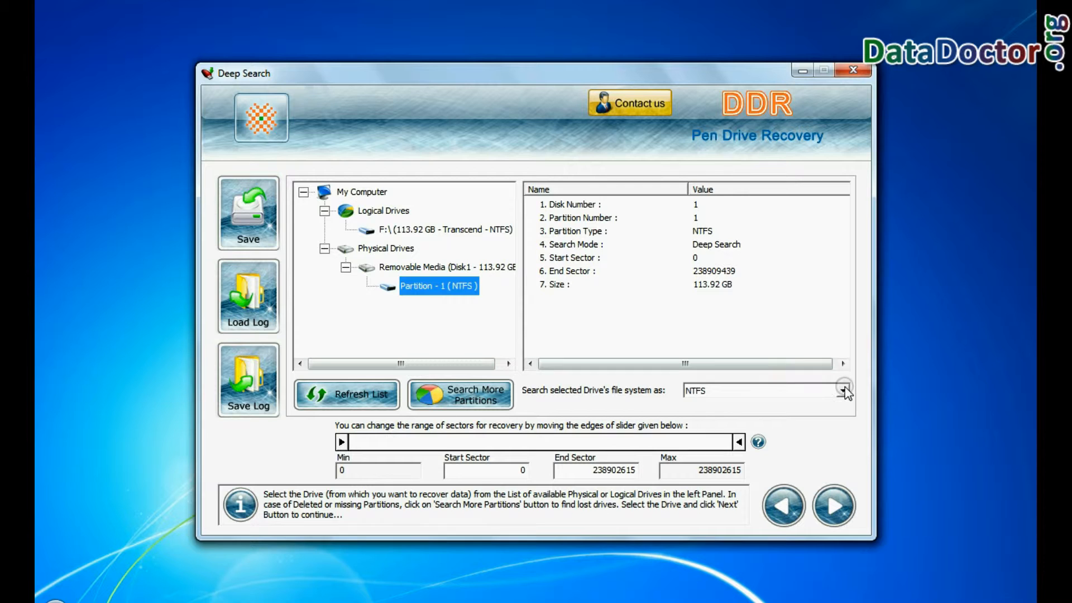
click(845, 391)
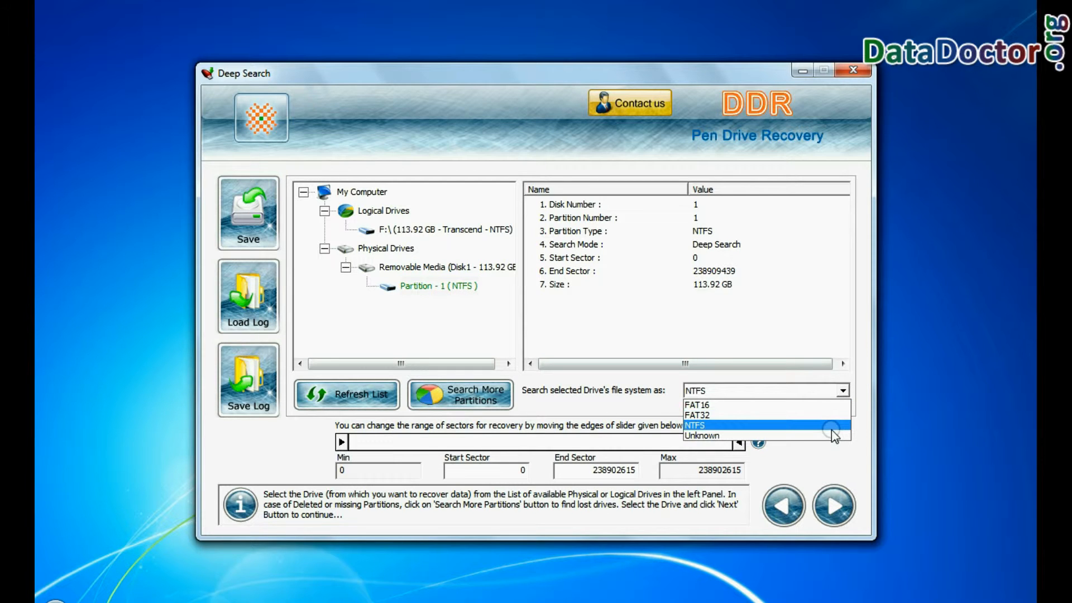
click(833, 505)
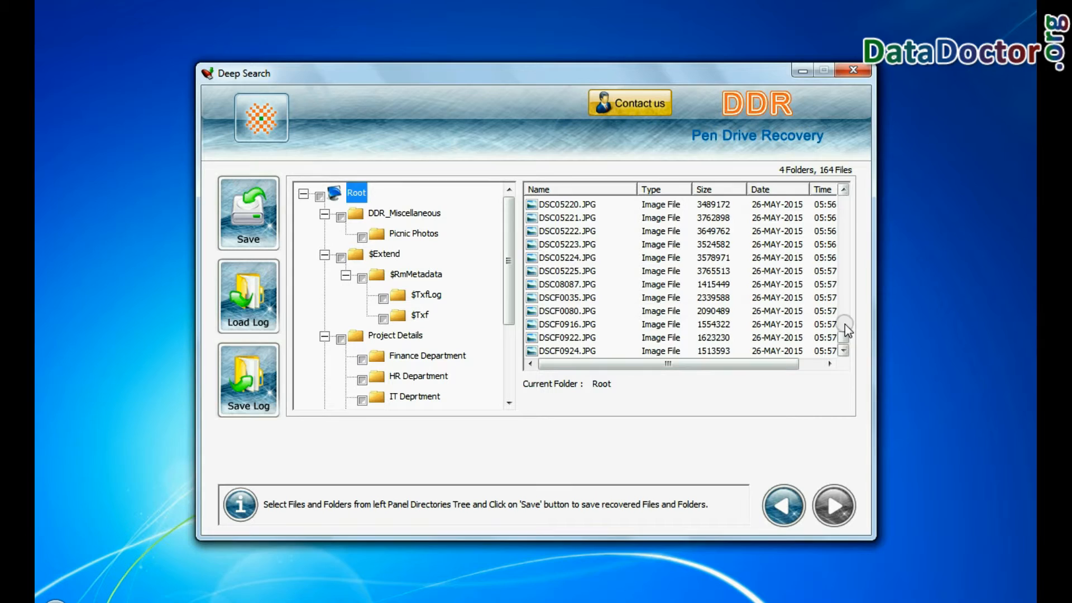
- Browse the recovered Picnic Photos, HR Department and IT Deprtment folders
click(413, 233)
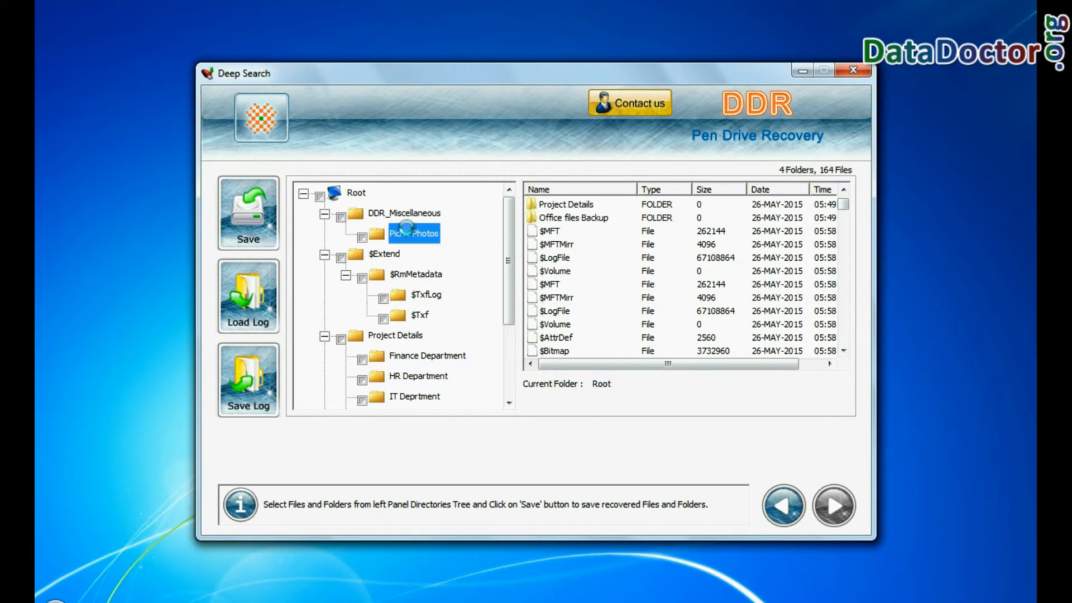
click(418, 254)
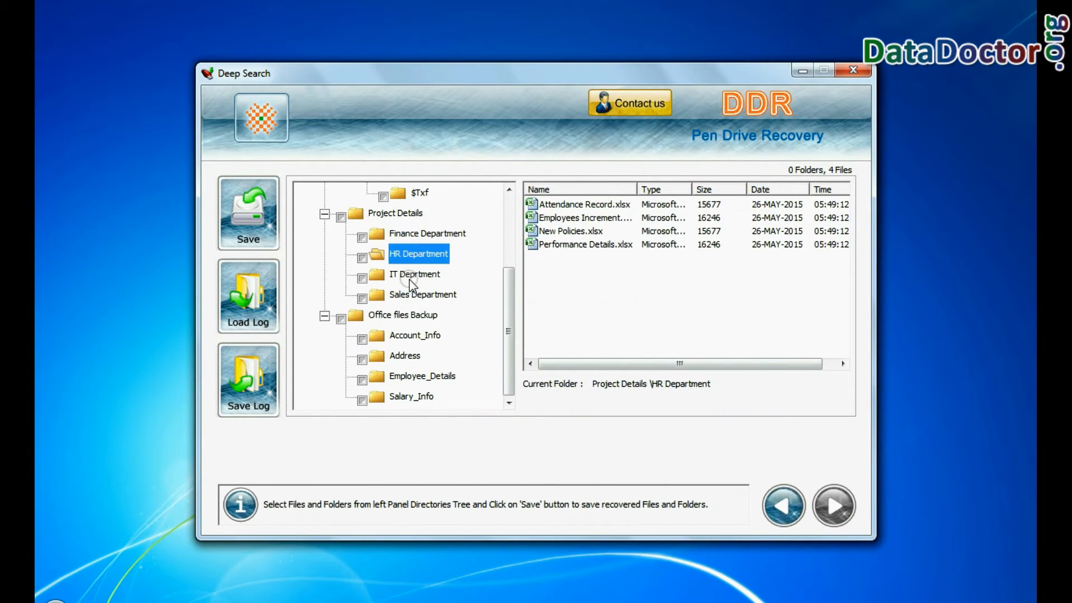
click(422, 375)
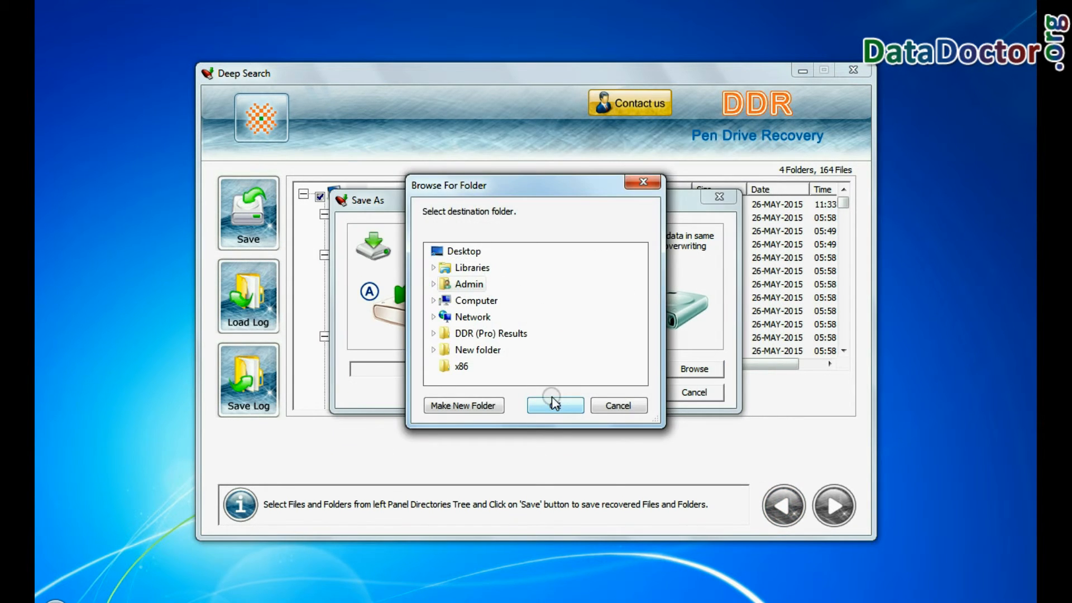
- Save the 231 recovered files and 16 folders to D:\Recovered Data
click(555, 404)
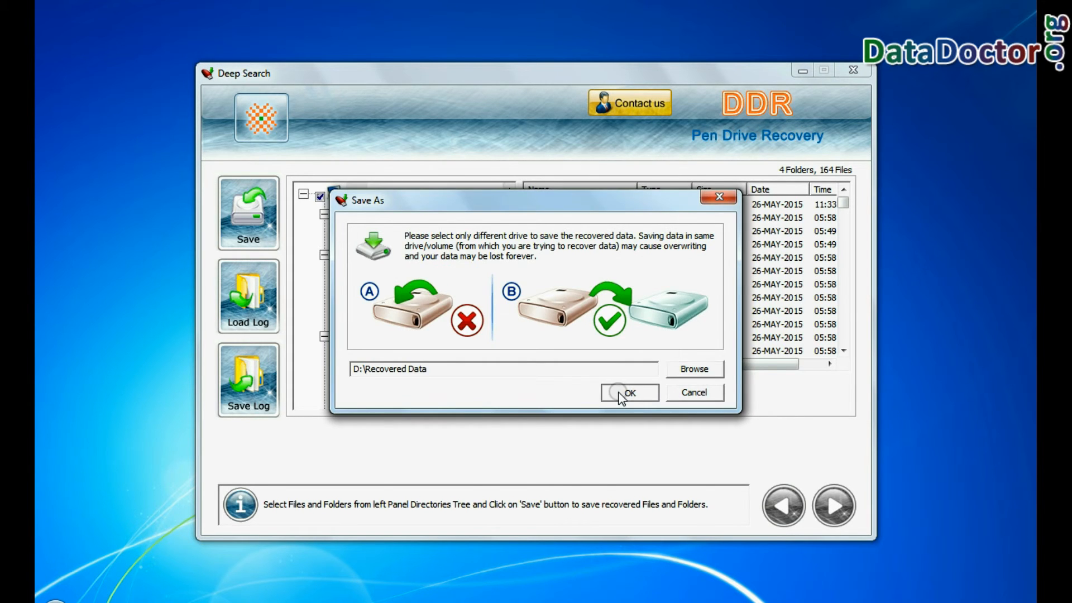
click(629, 392)
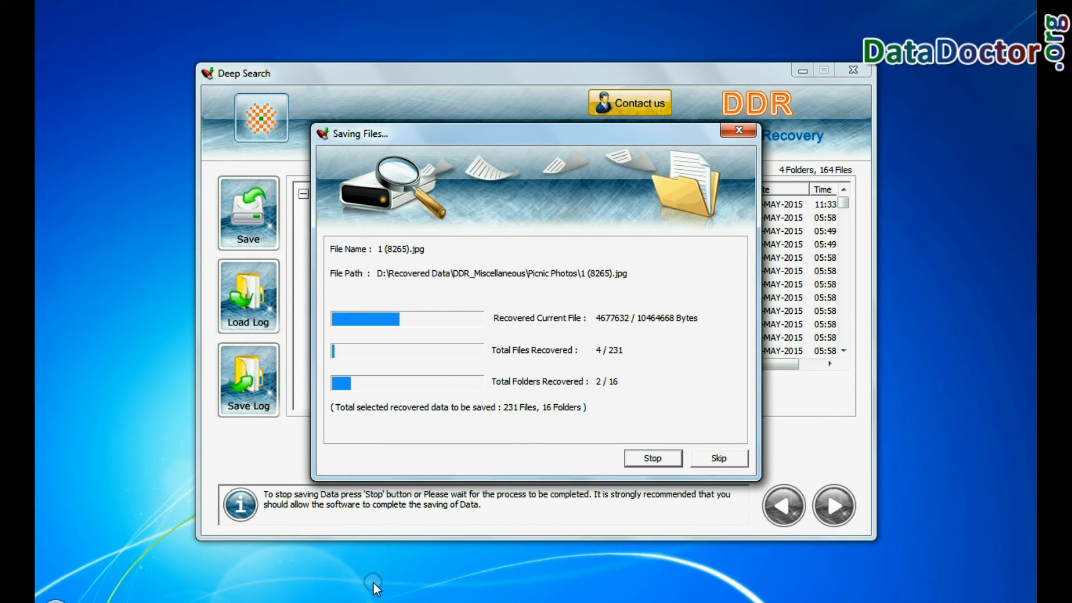